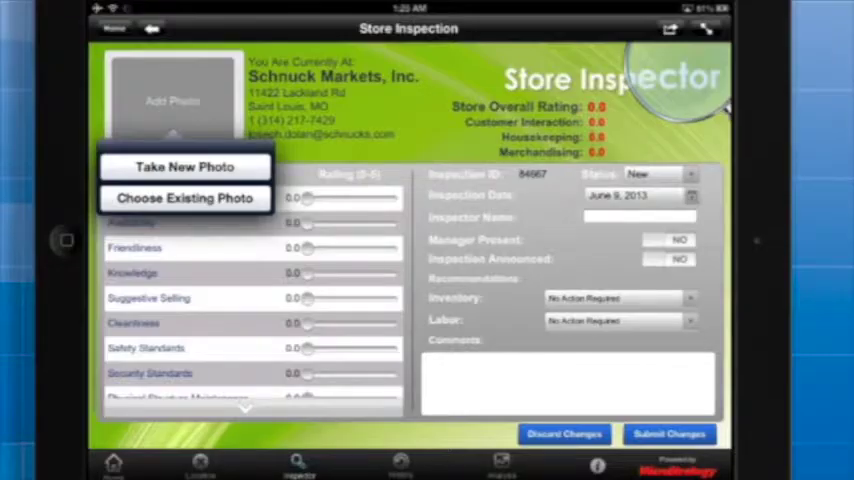
Attach the existing tall office building photo from the library to the store inspection.
click(184, 198)
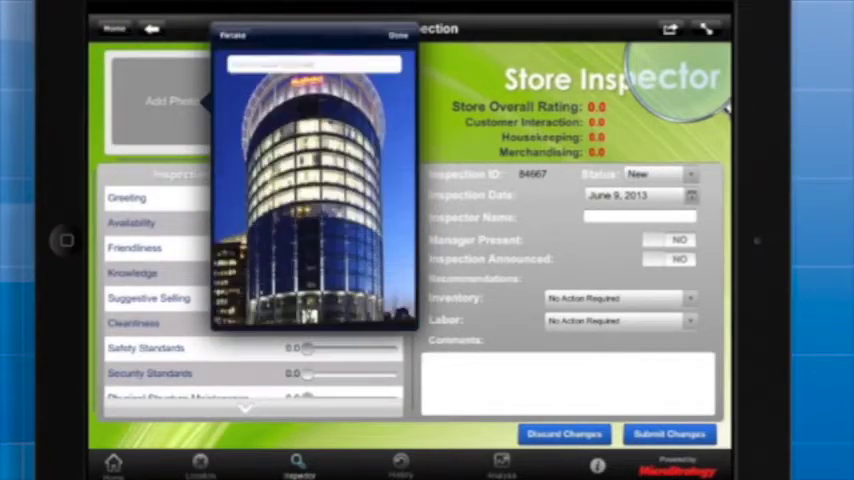
click(310, 64)
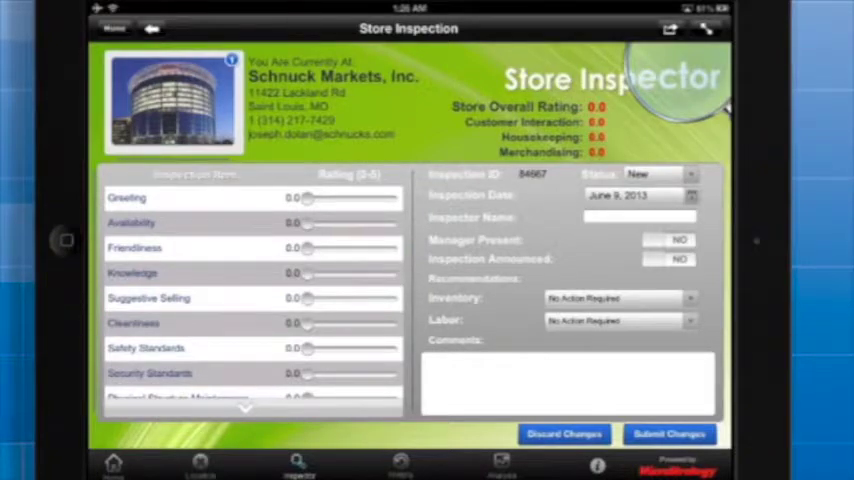
click(668, 432)
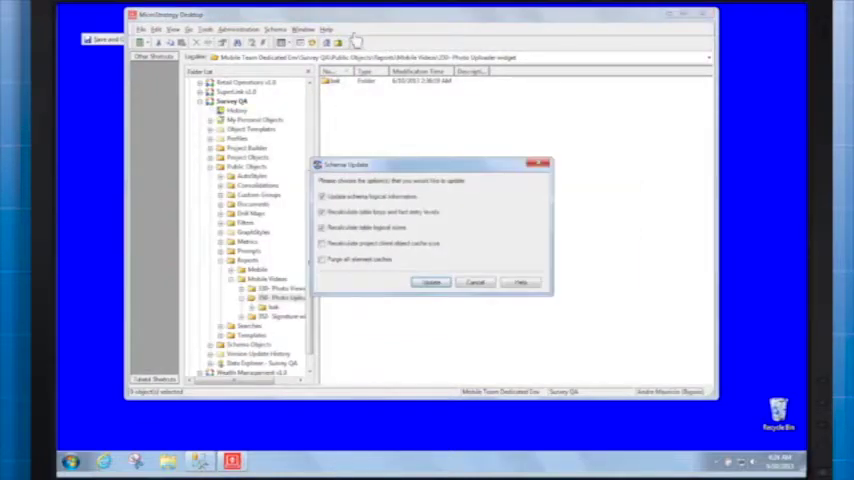
Run the schema update, then create a new Freeform SQL report on the survey database instance.
click(430, 282)
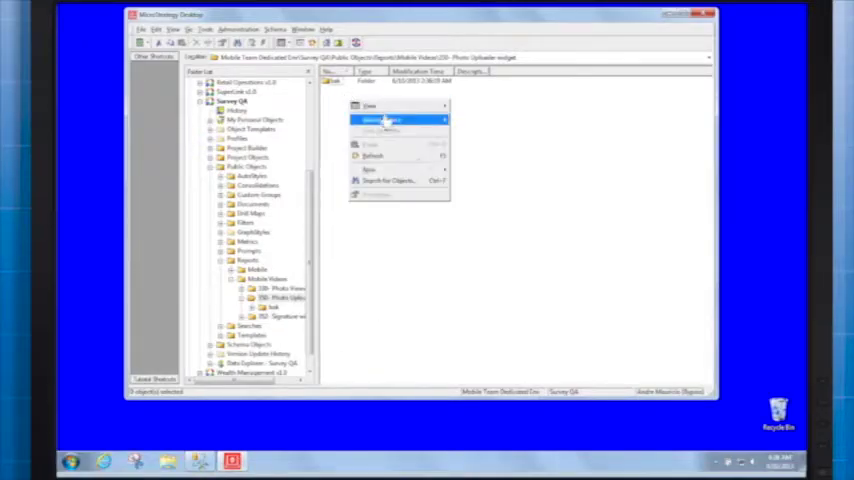
click(370, 170)
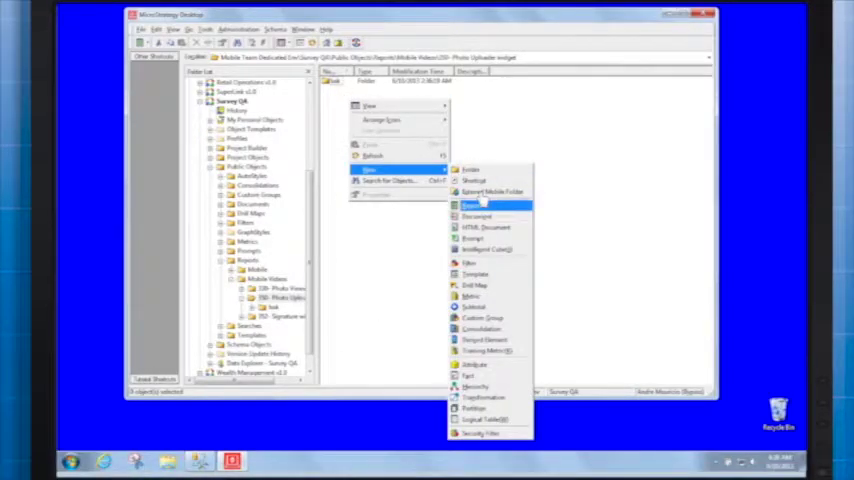
click(470, 216)
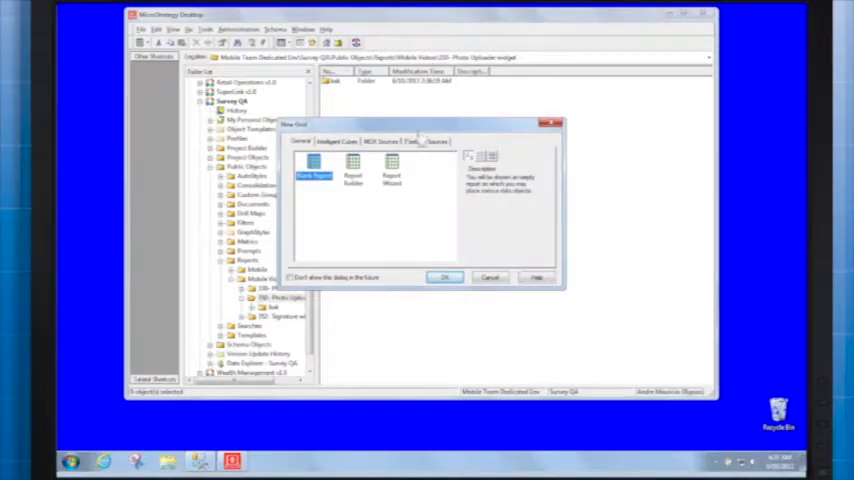
click(412, 140)
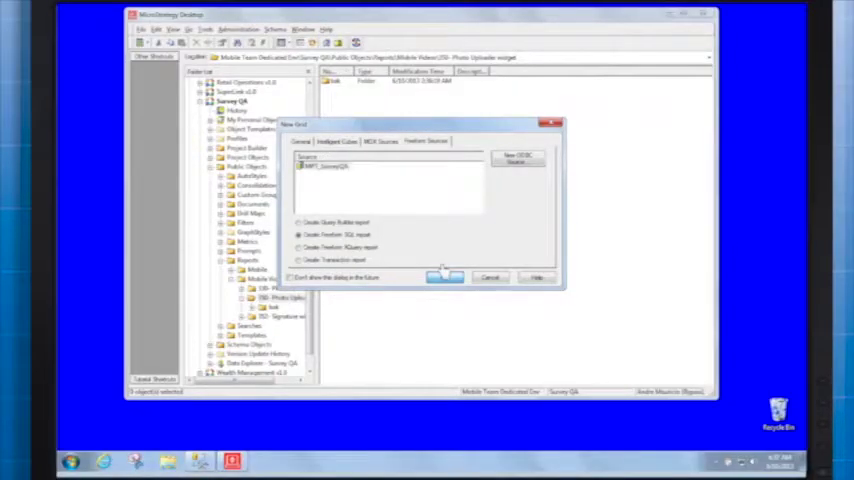
click(444, 276)
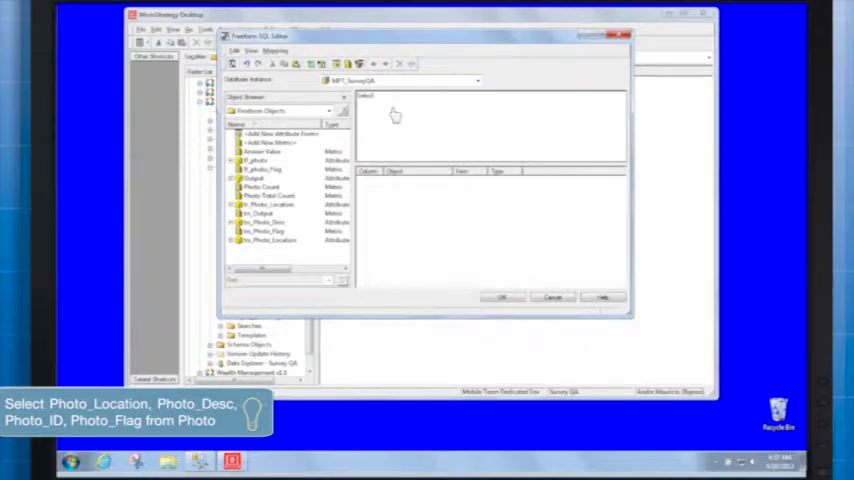
Enter 'Select Photo_Location, Photo_Desc, Photo_ID, Photo_Flag from Photo' and add the first attribute form mapping.
text(Select Photo_Location, Photo_Desc, Photo_ID, Photo_Flag from Photo)
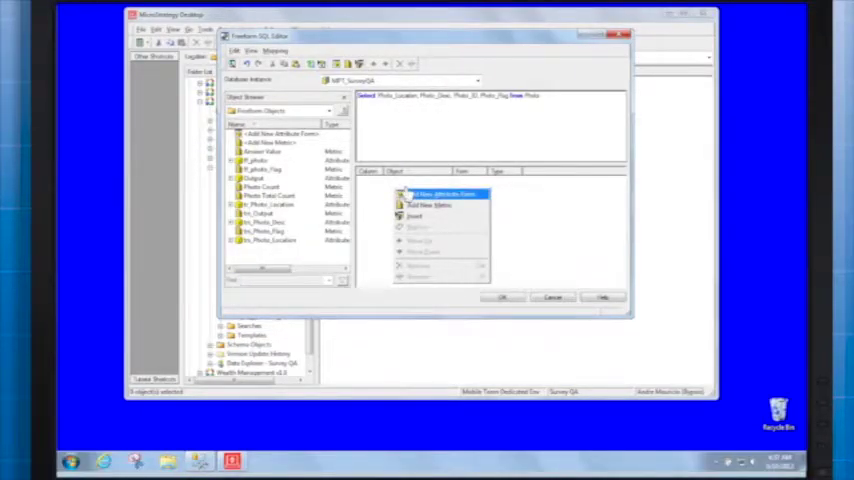
click(424, 204)
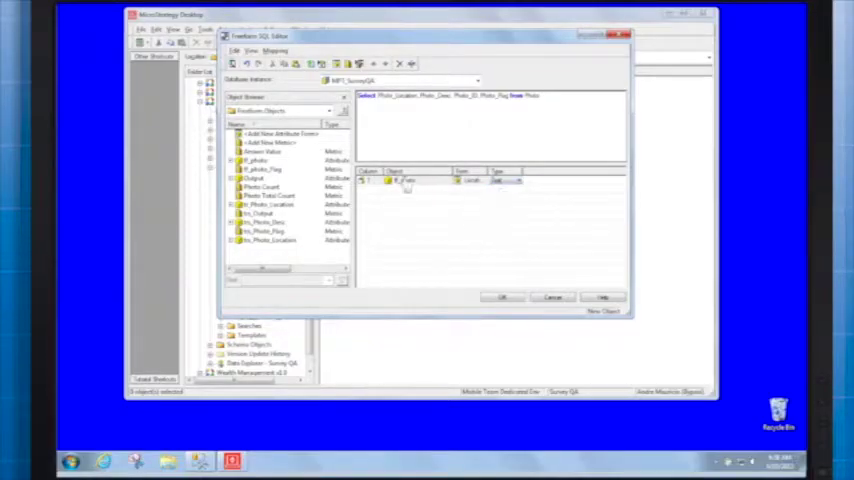
Map the remaining columns as attribute forms and Photo_Flag as a new number metric.
click(420, 180)
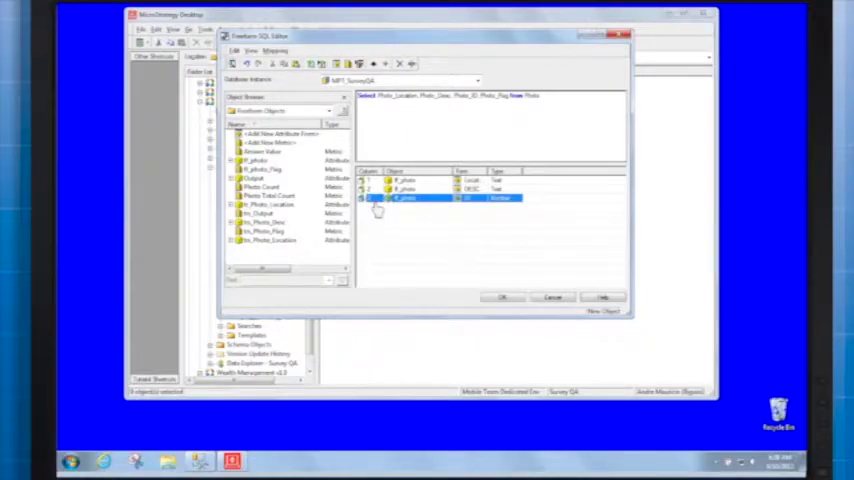
right_click(400, 198)
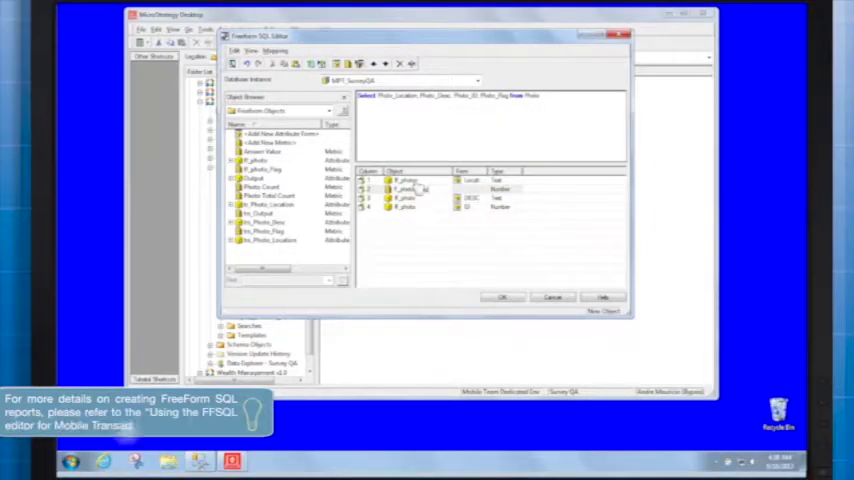
click(410, 188)
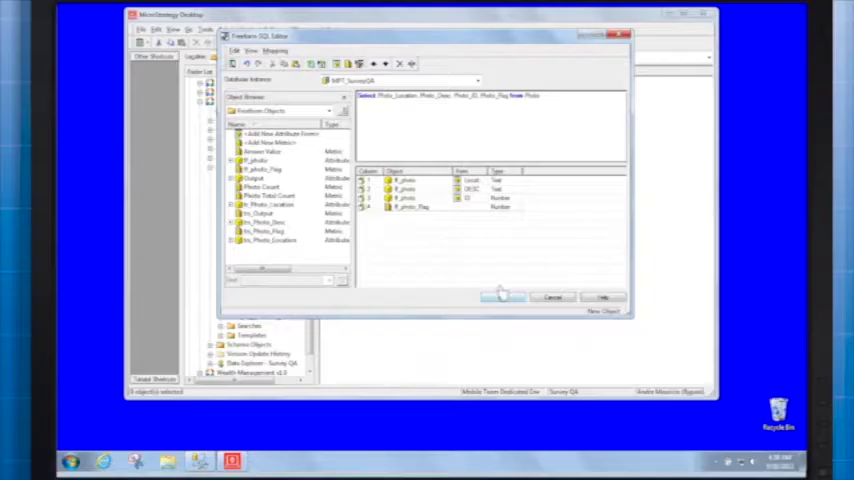
Accept the Freeform SQL warning and save the report as Query Report in the photo uploader folder.
click(504, 296)
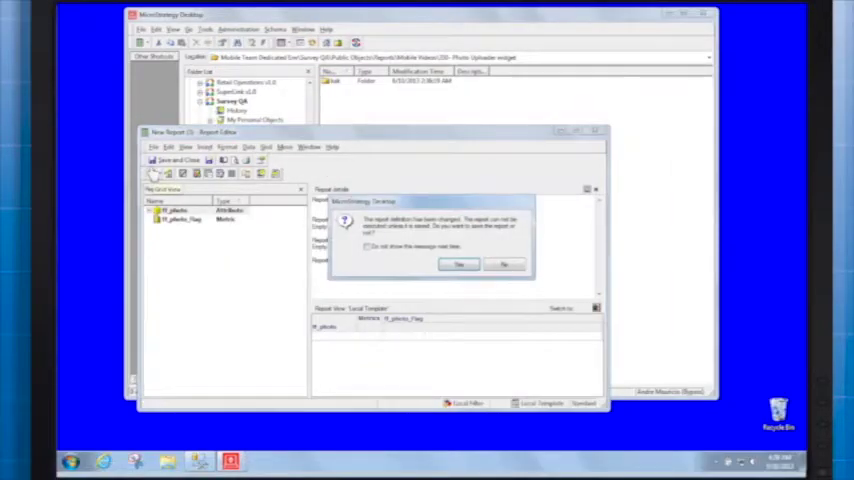
click(458, 264)
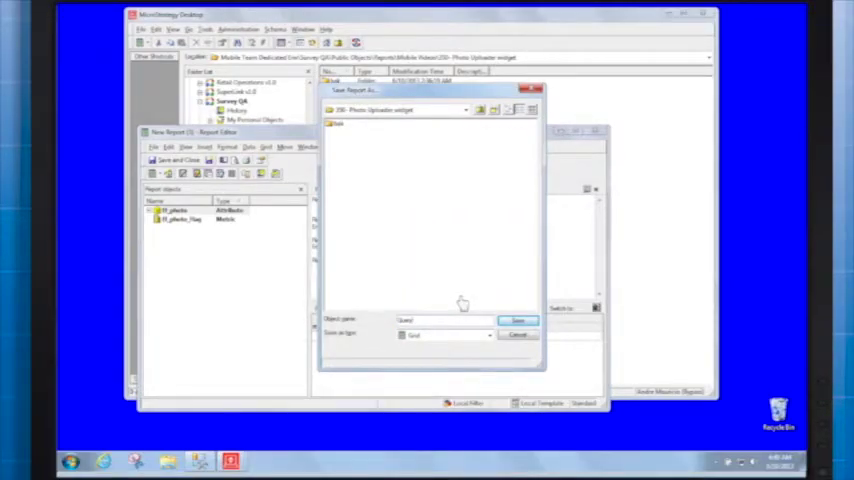
click(518, 320)
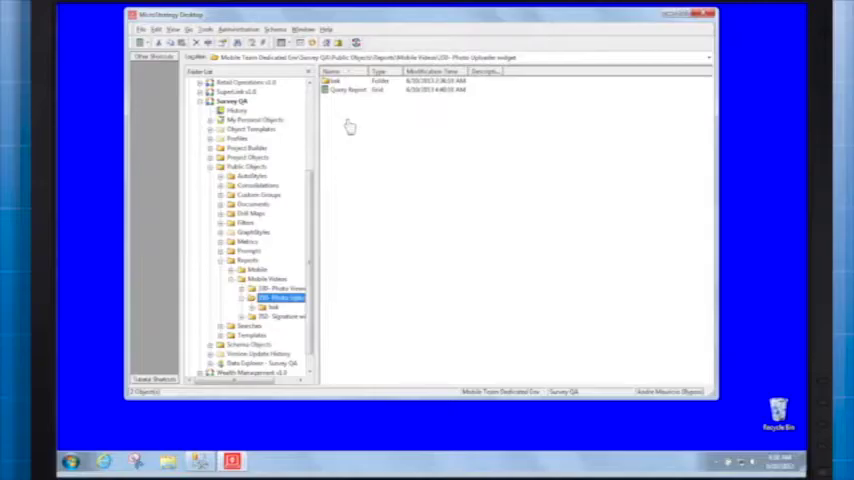
Create a new Transaction report on the survey database instance.
right_click(400, 126)
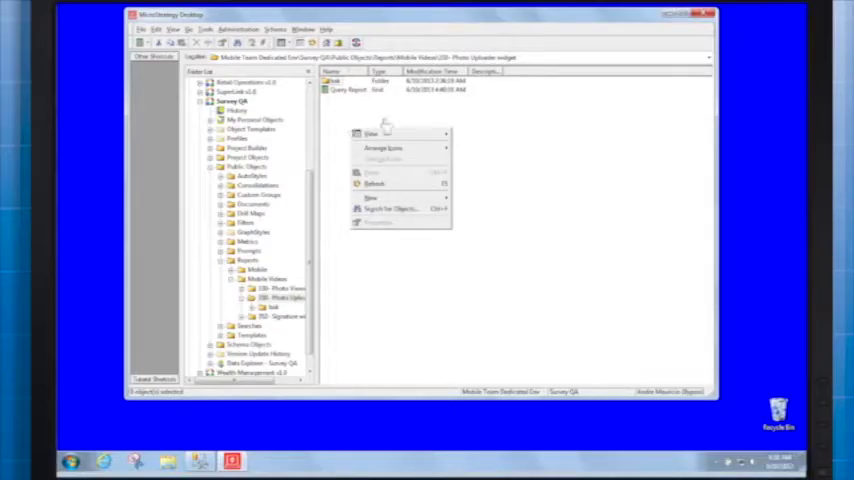
click(480, 230)
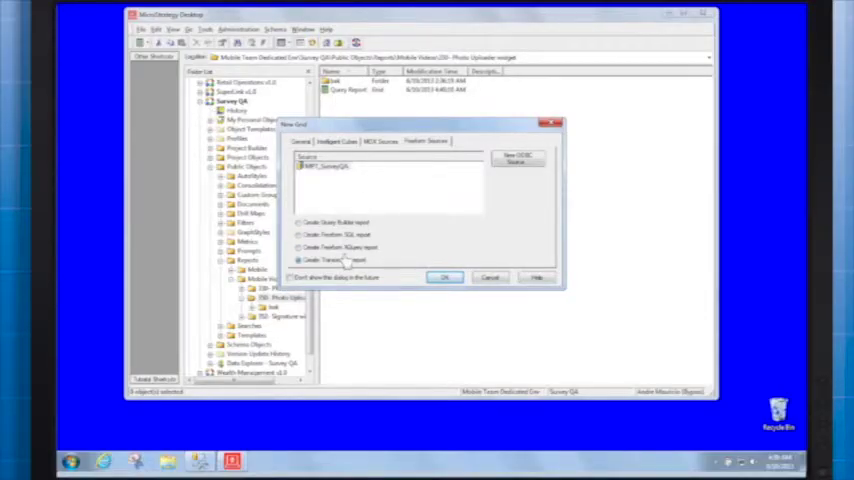
click(324, 166)
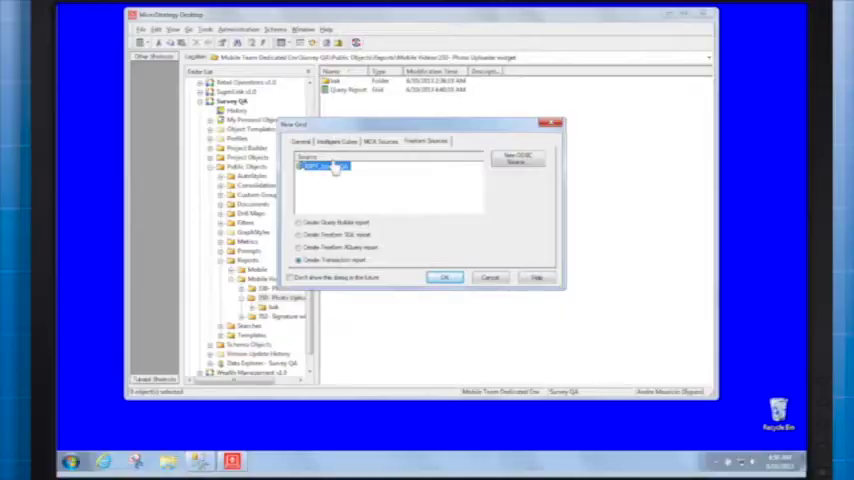
click(444, 276)
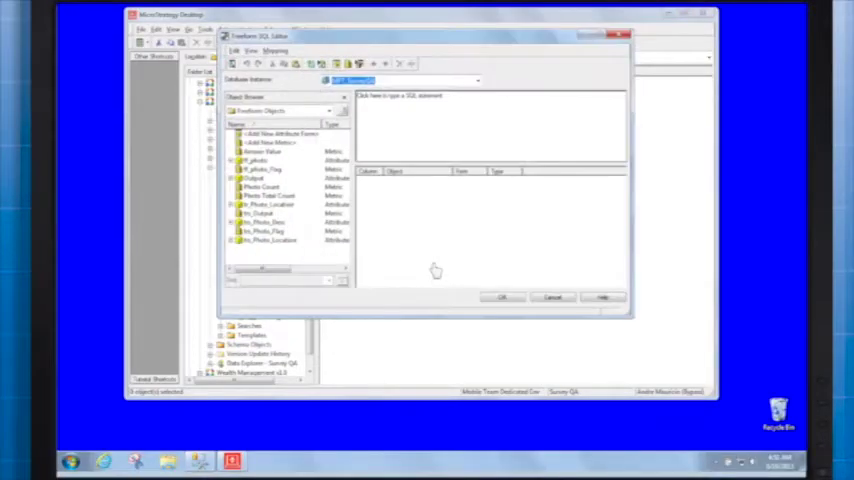
mouse_move(416, 120)
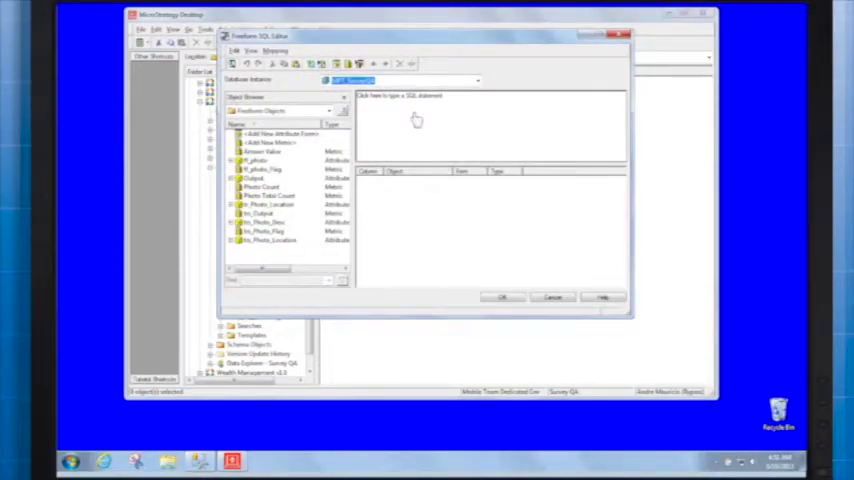
Insert a transaction block with an insert statement into the Photo table.
right_click(416, 120)
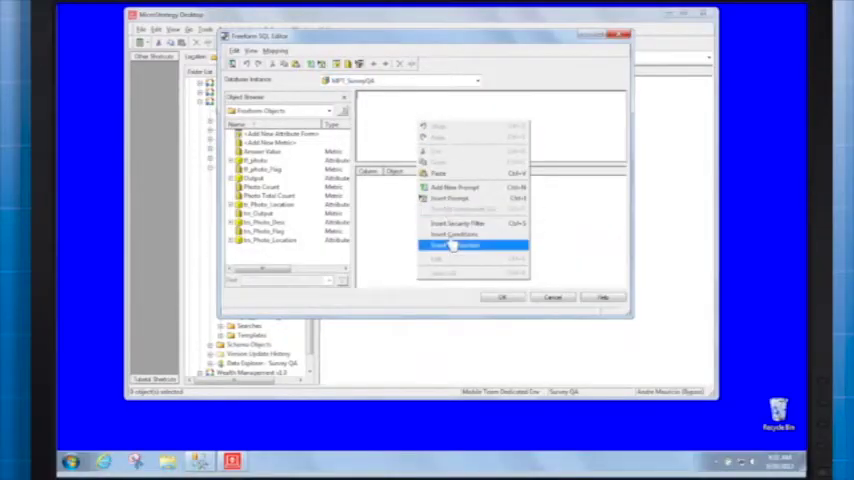
click(454, 244)
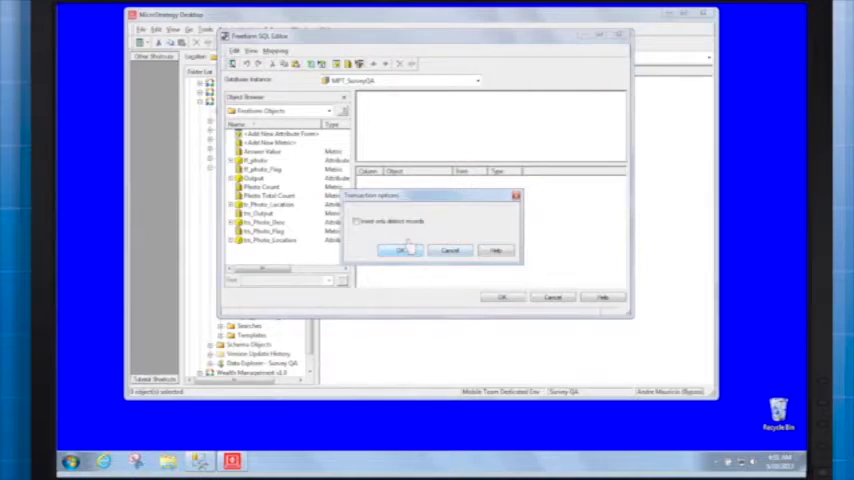
click(400, 250)
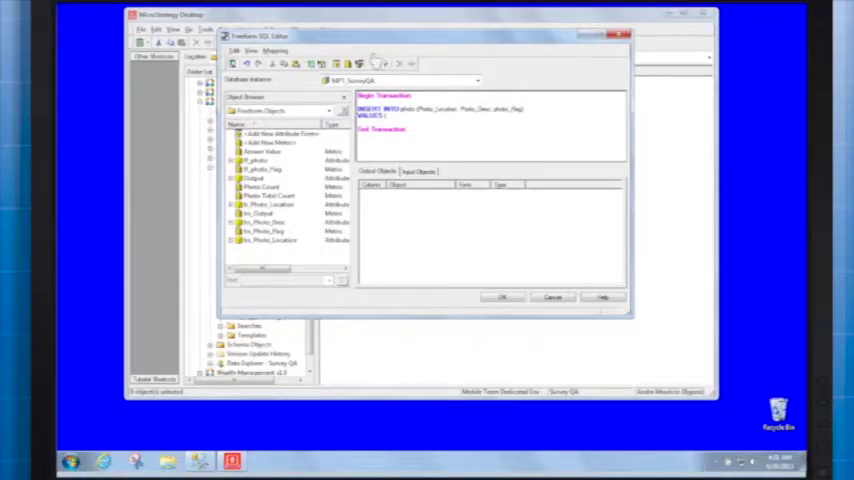
Add a second insert statement to the transaction SQL and a new input mapping for its values.
right_click(384, 120)
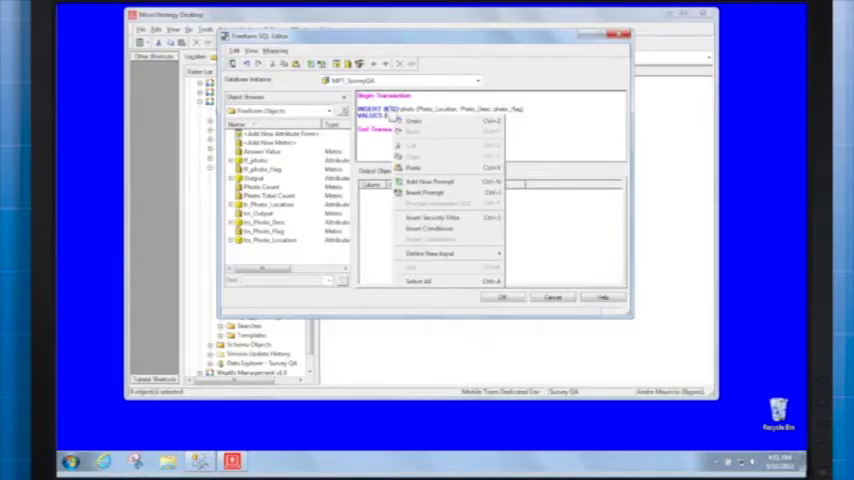
mouse_move(430, 252)
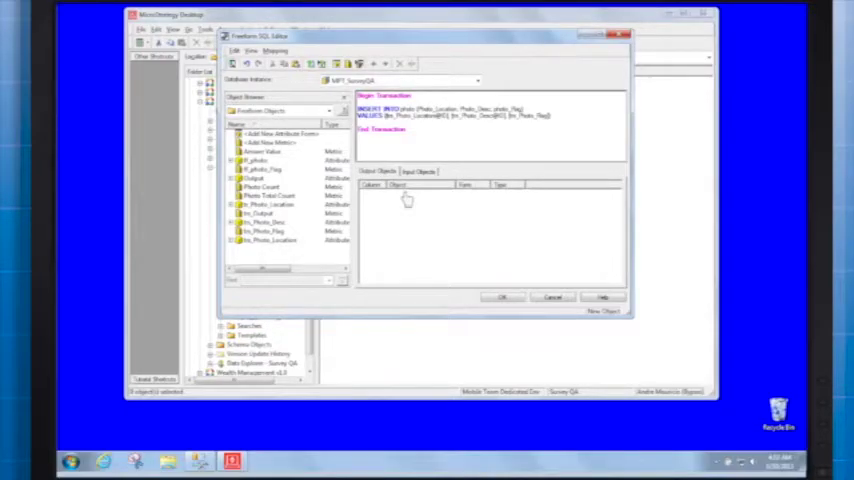
right_click(408, 200)
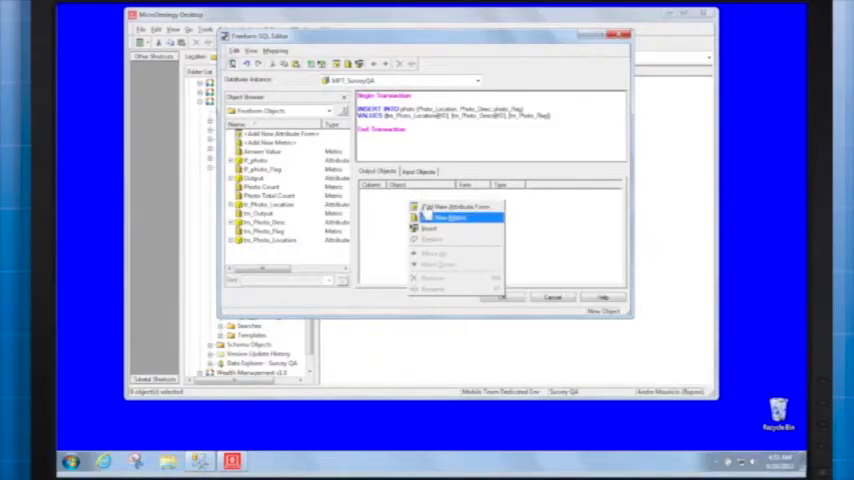
click(448, 216)
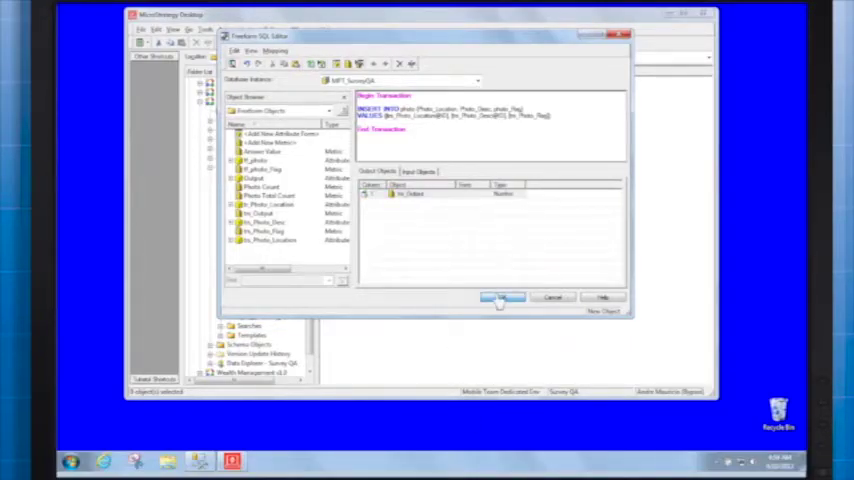
Finish the transaction definition and save the report as 'Transaction Report'.
click(500, 296)
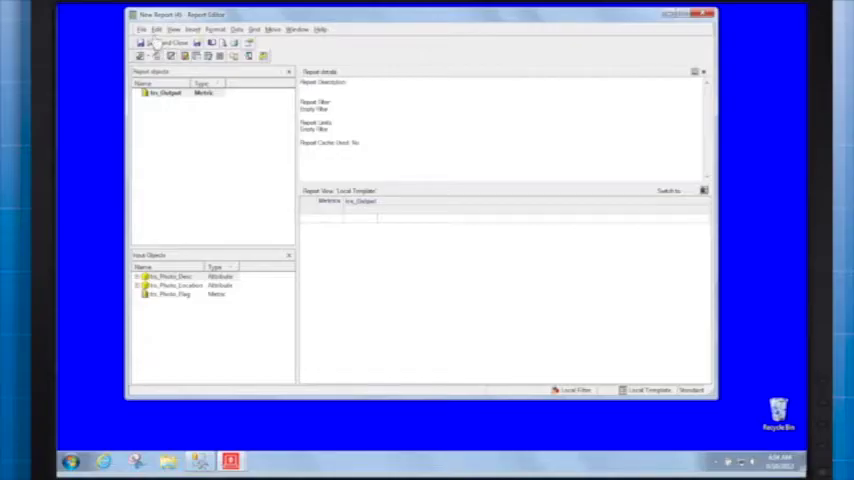
click(140, 44)
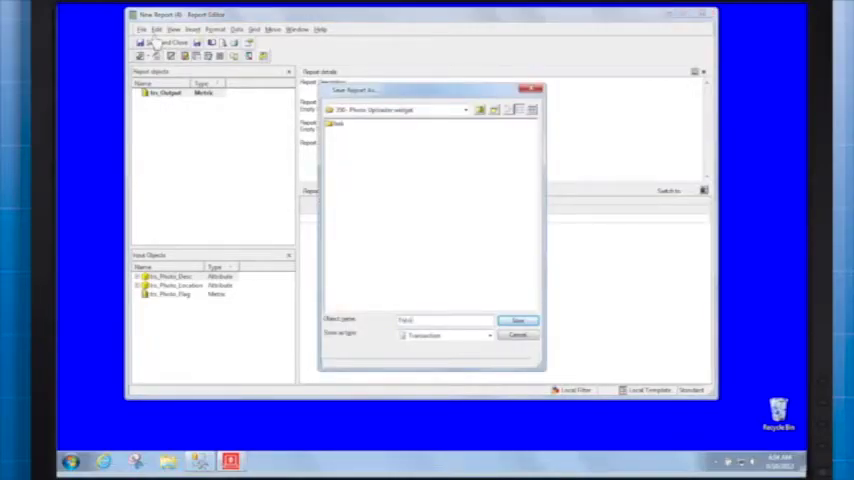
text(Transaction Report)
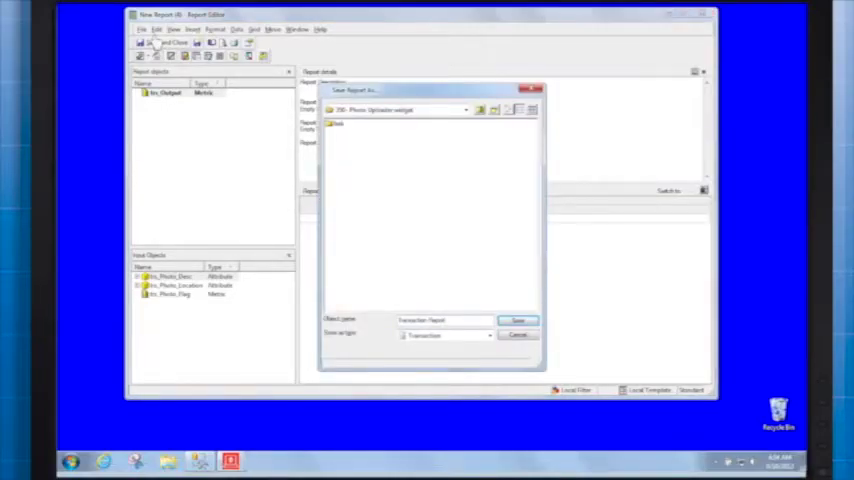
click(518, 320)
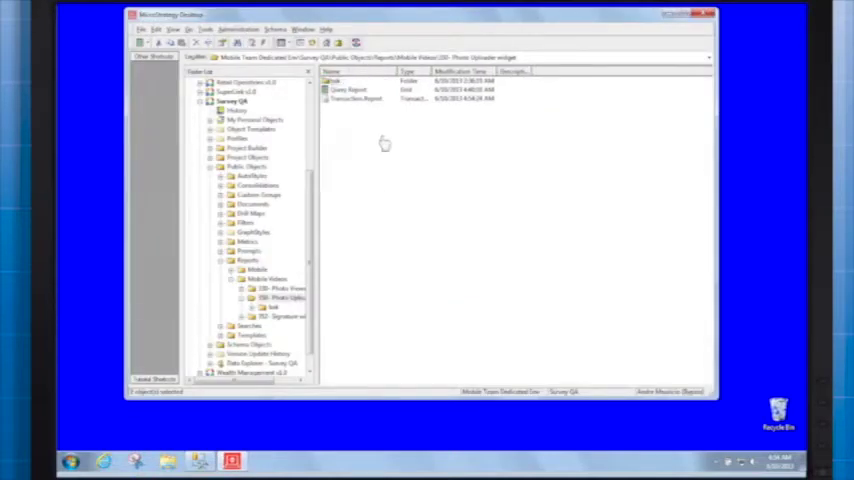
Create a new blank document in the widget folder using Query Report as its dataset.
right_click(380, 144)
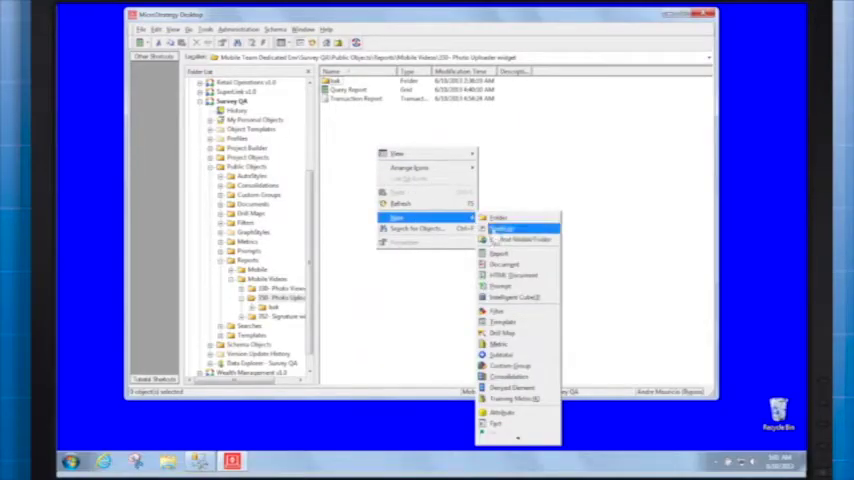
click(520, 240)
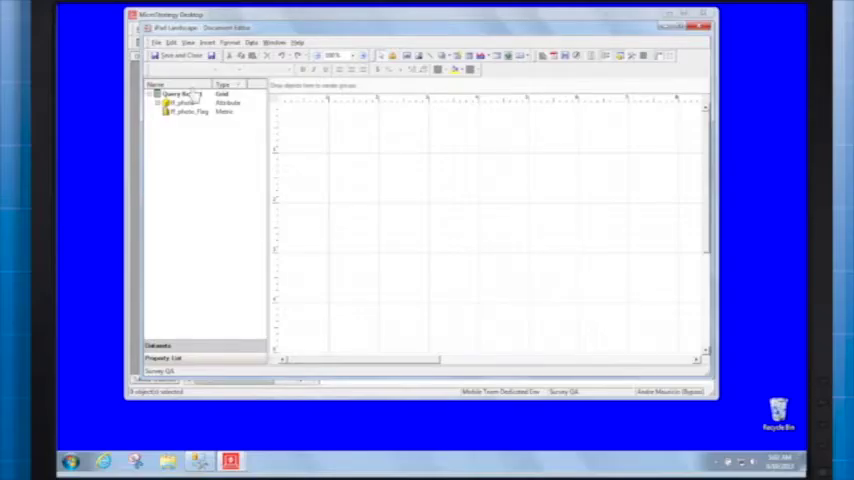
Place the ff_photo and ff_photo_Flag grid on the canvas and set its widget to Photo Uploader.
click(180, 92)
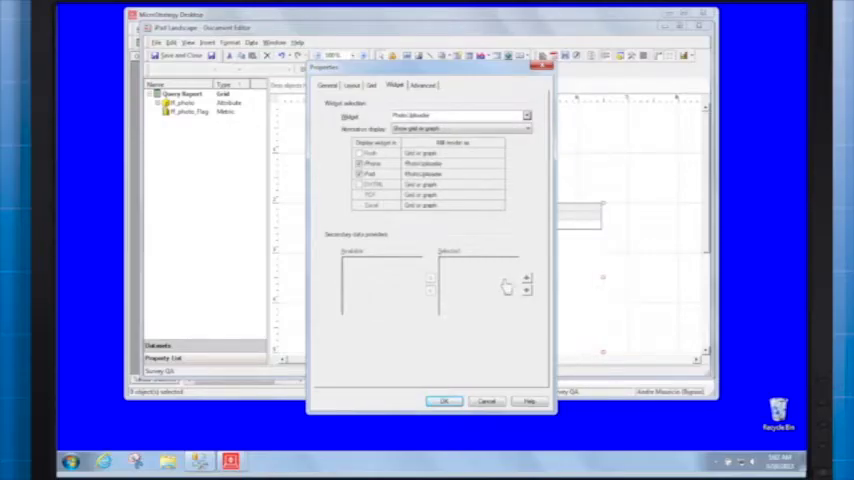
click(444, 400)
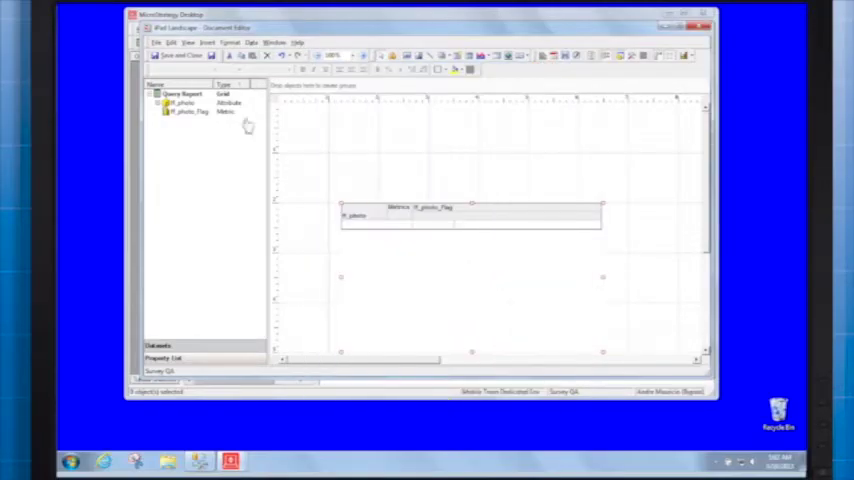
click(152, 56)
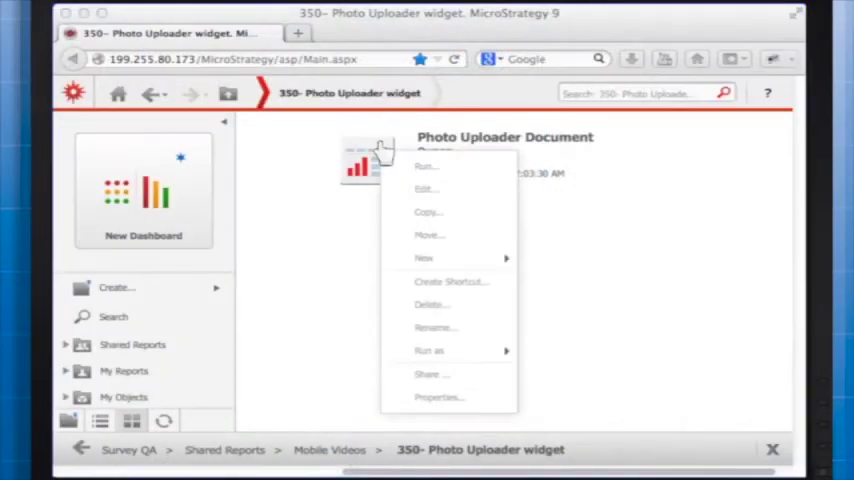
Edit Photo Uploader Document and configure its grid's transaction to use Transaction Report.
click(424, 166)
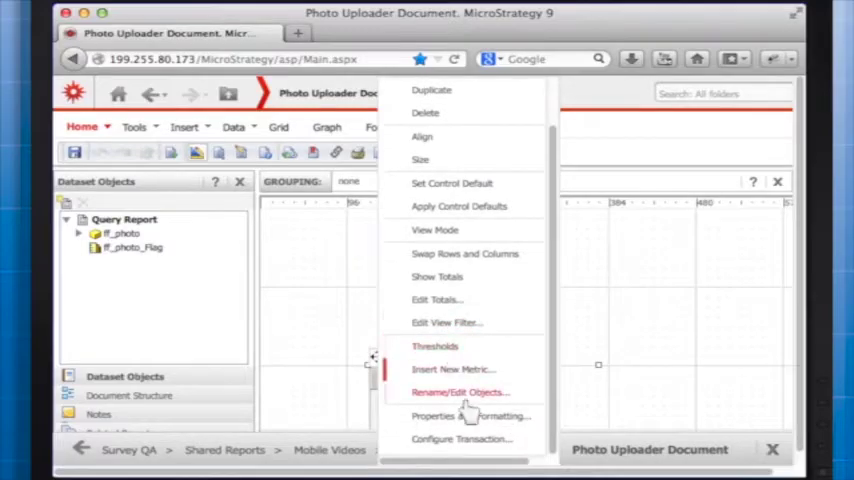
click(462, 438)
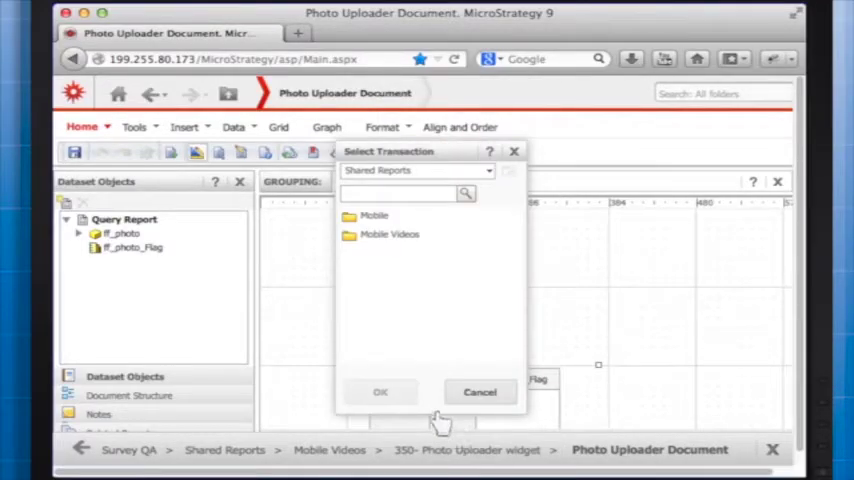
mouse_move(390, 234)
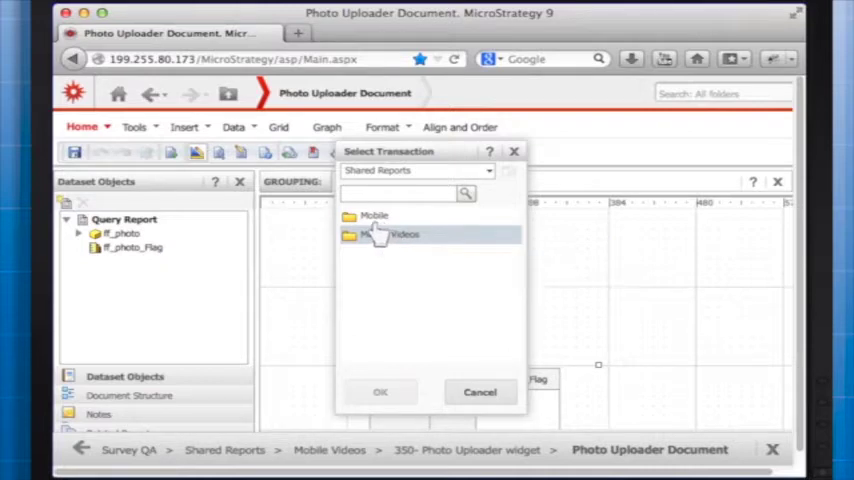
double_click(404, 234)
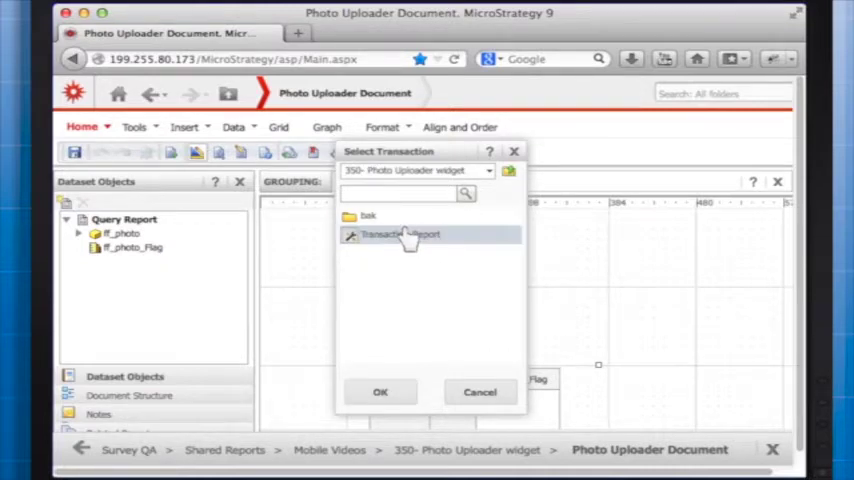
click(380, 392)
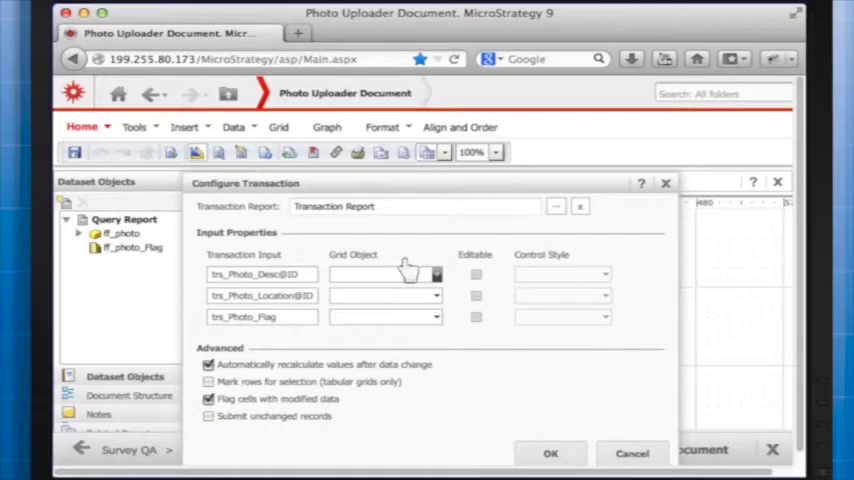
Map the description input to the ff_photo grid object and start on the next input.
click(436, 274)
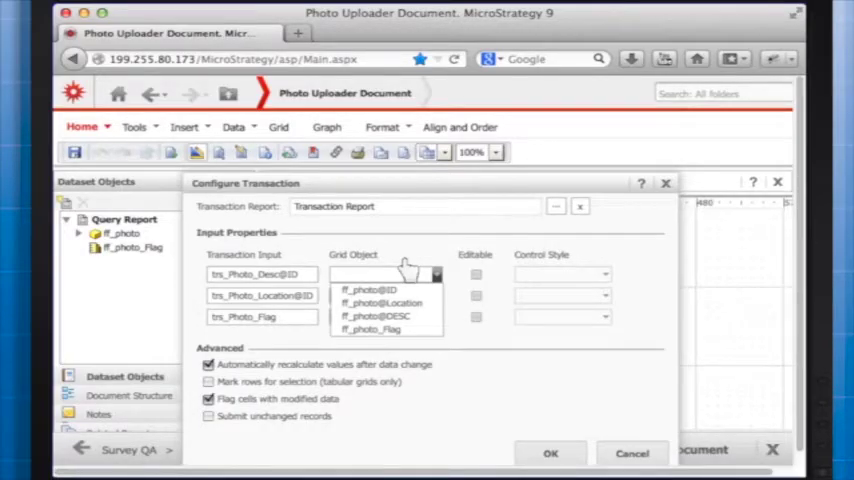
click(368, 288)
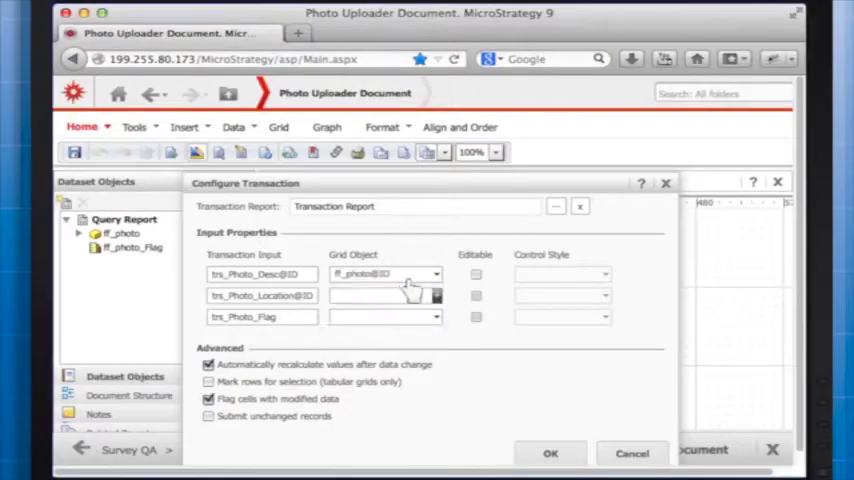
click(436, 316)
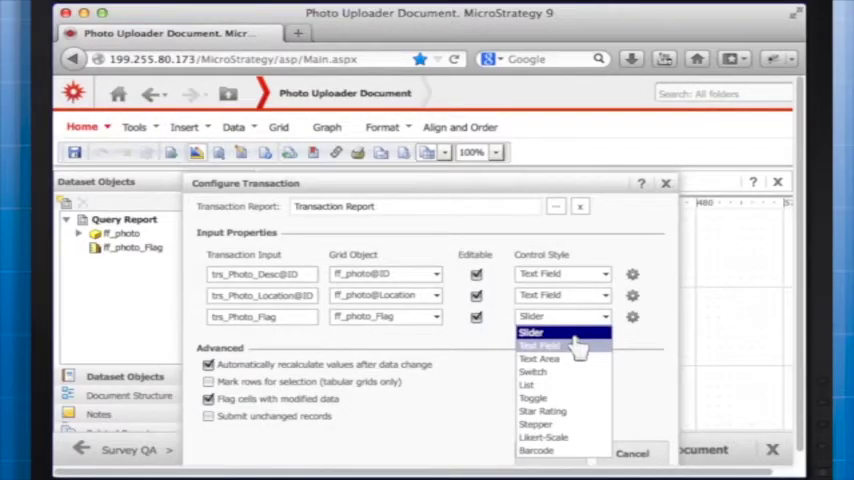
Make the flag input a Text Field, map ff_photo@DESC, and confirm the transaction configuration.
click(540, 344)
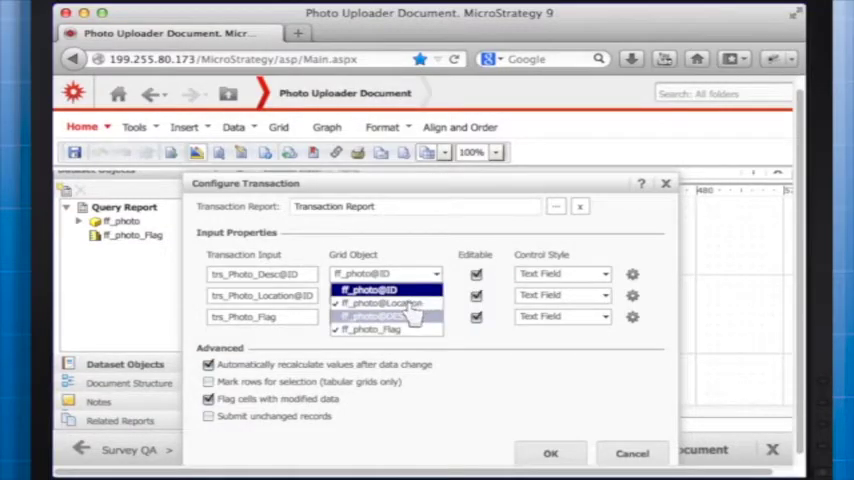
click(380, 286)
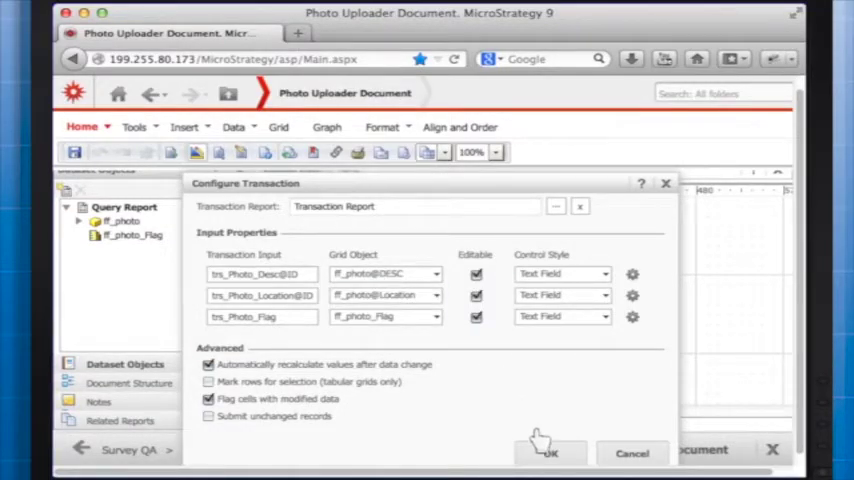
click(550, 452)
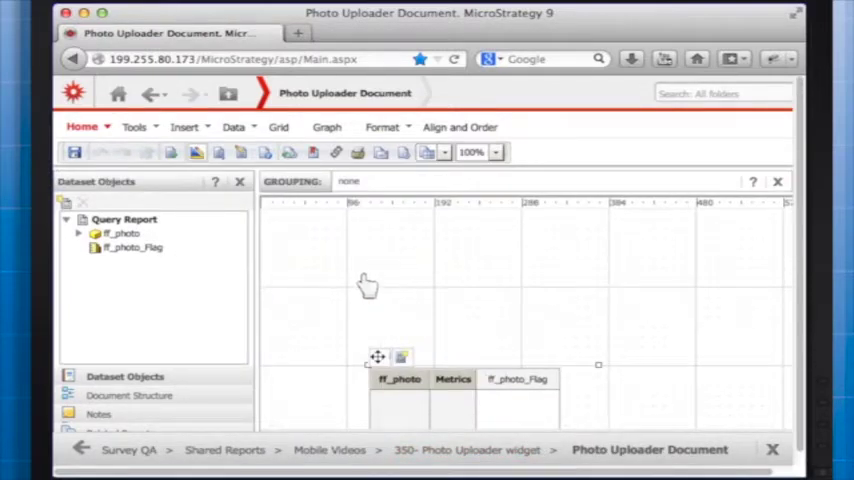
mouse_move(362, 292)
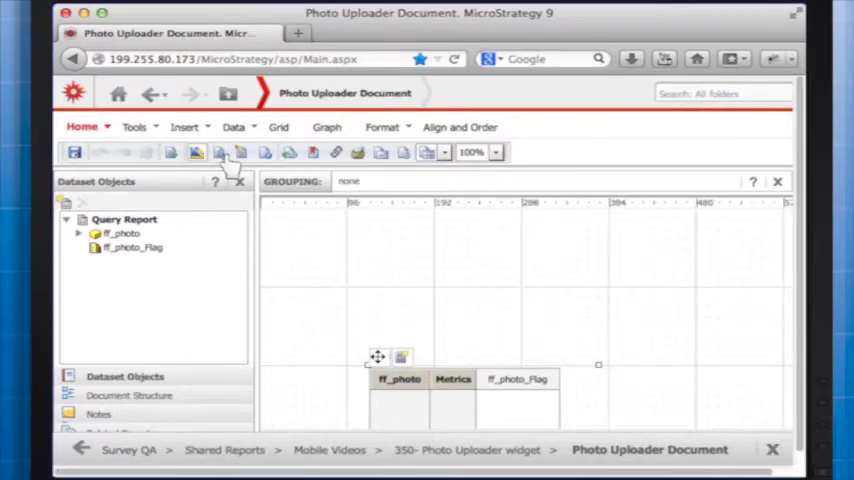
Insert an Action Selector Button as Submit above the grid and save the document.
click(184, 128)
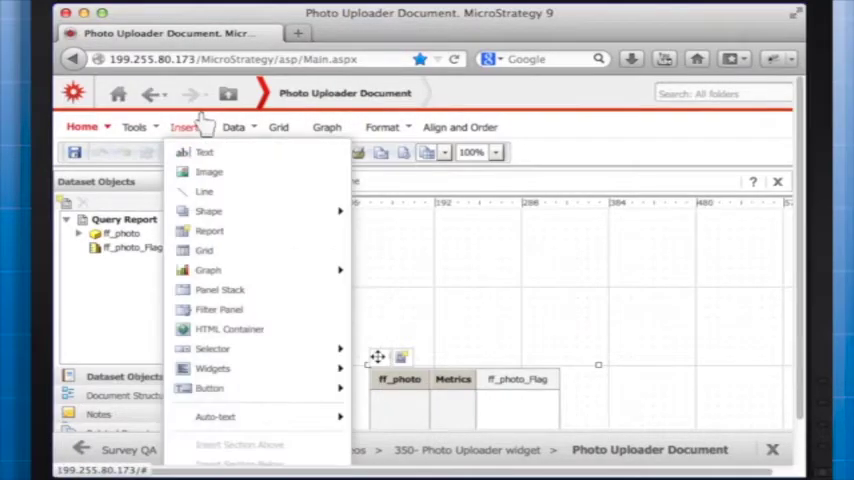
mouse_move(212, 348)
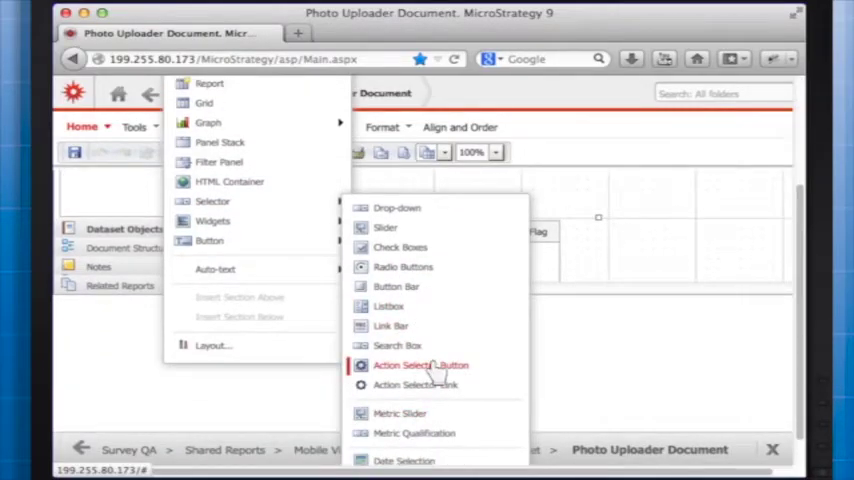
click(420, 364)
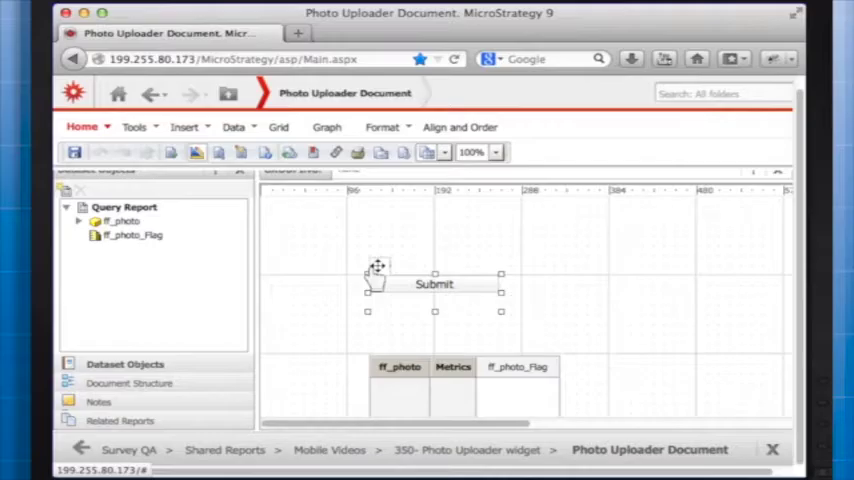
right_click(434, 284)
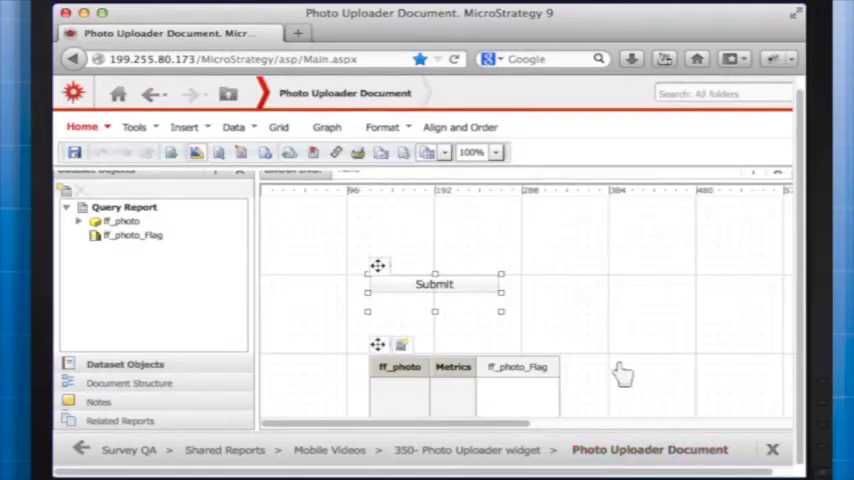
click(74, 152)
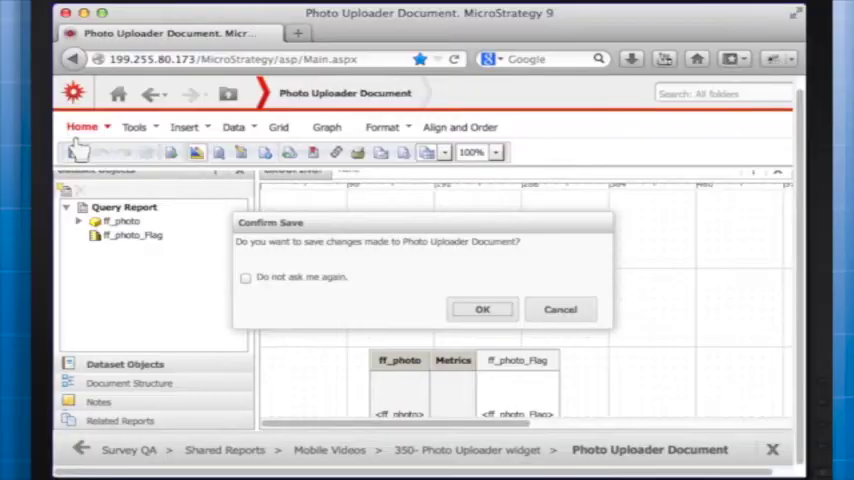
Confirm the save, add a Photo Uploader Widget text title and adjust its properties and formatting.
click(482, 308)
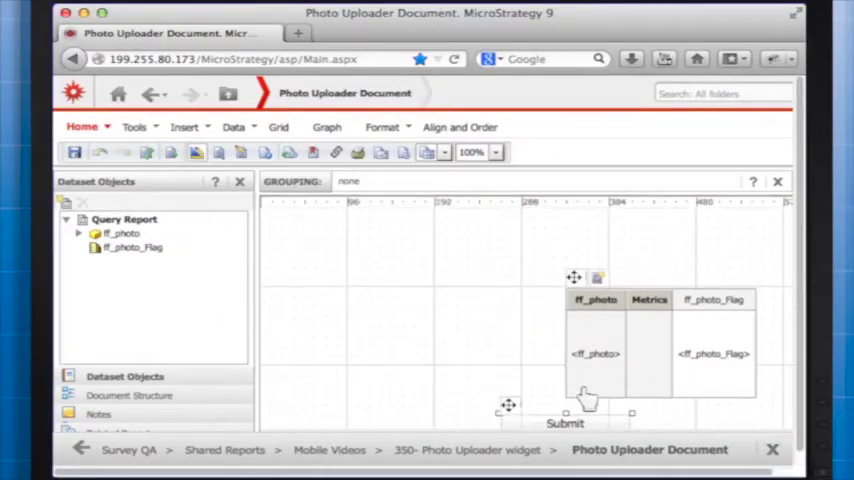
click(184, 128)
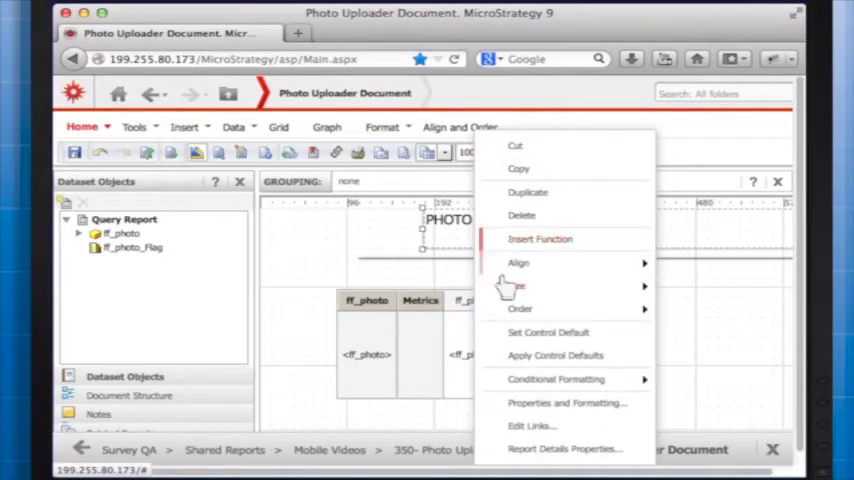
click(568, 404)
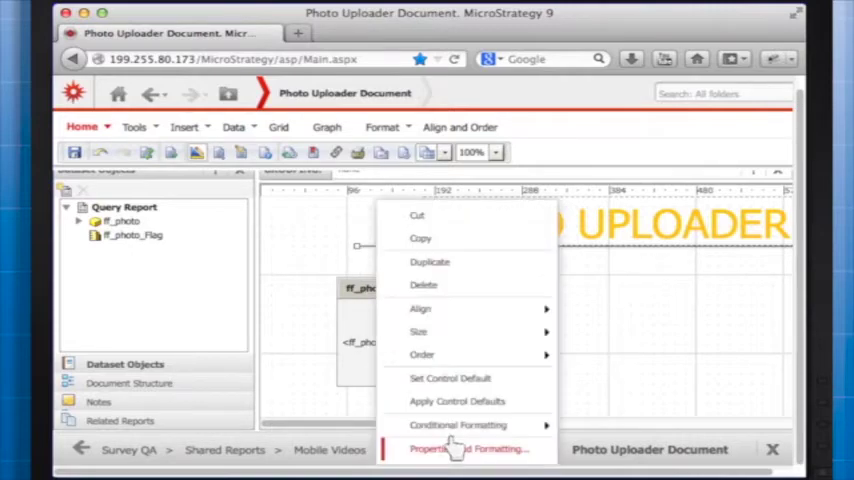
click(468, 448)
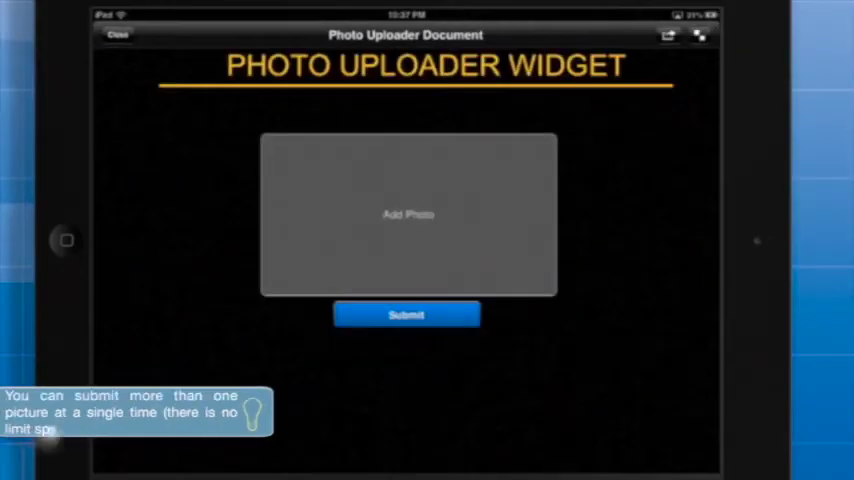
Add an existing iPad photo with a description via Add Photo and confirm it with Done.
click(408, 214)
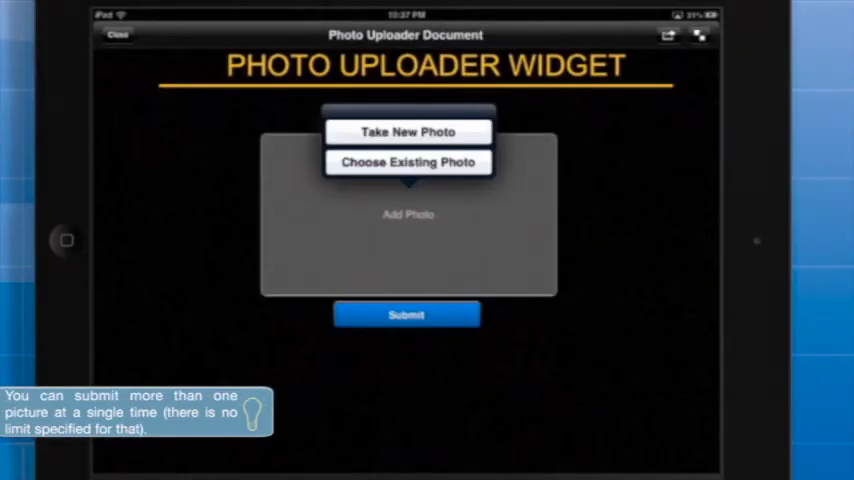
click(408, 162)
text(nature)
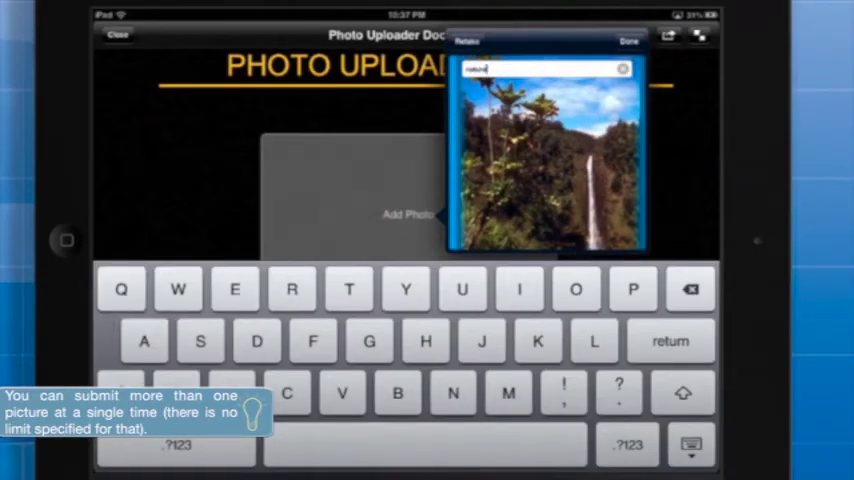
click(628, 40)
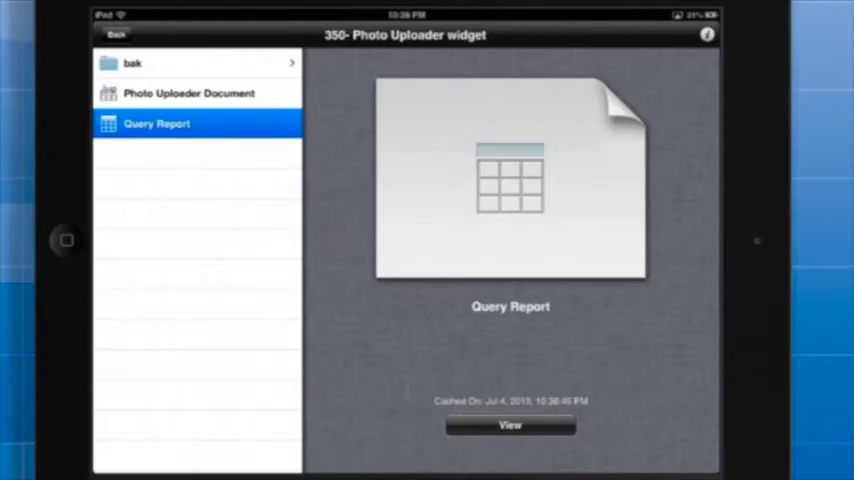
click(510, 424)
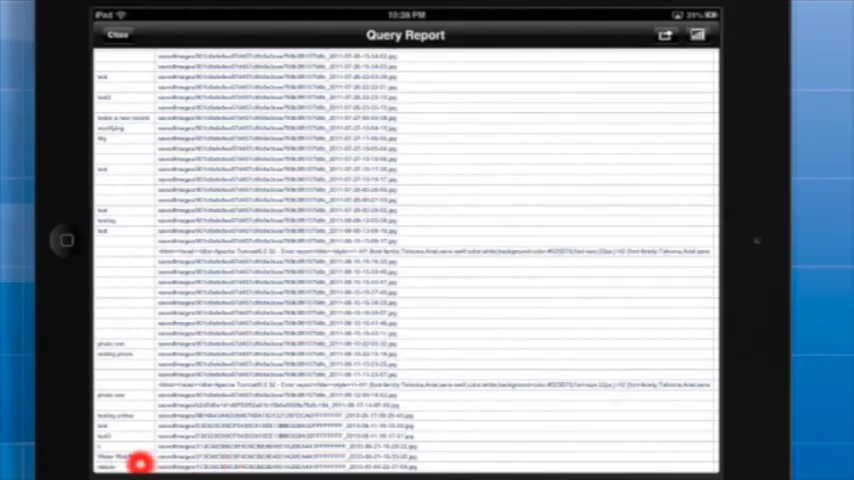
click(118, 36)
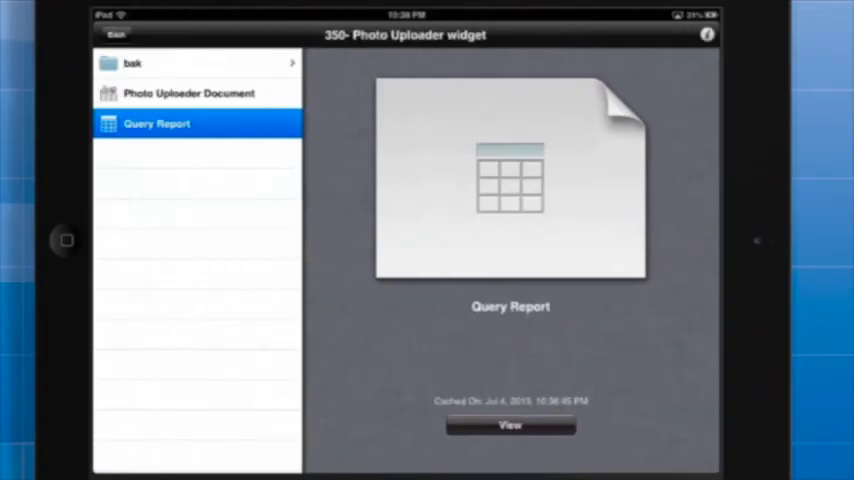